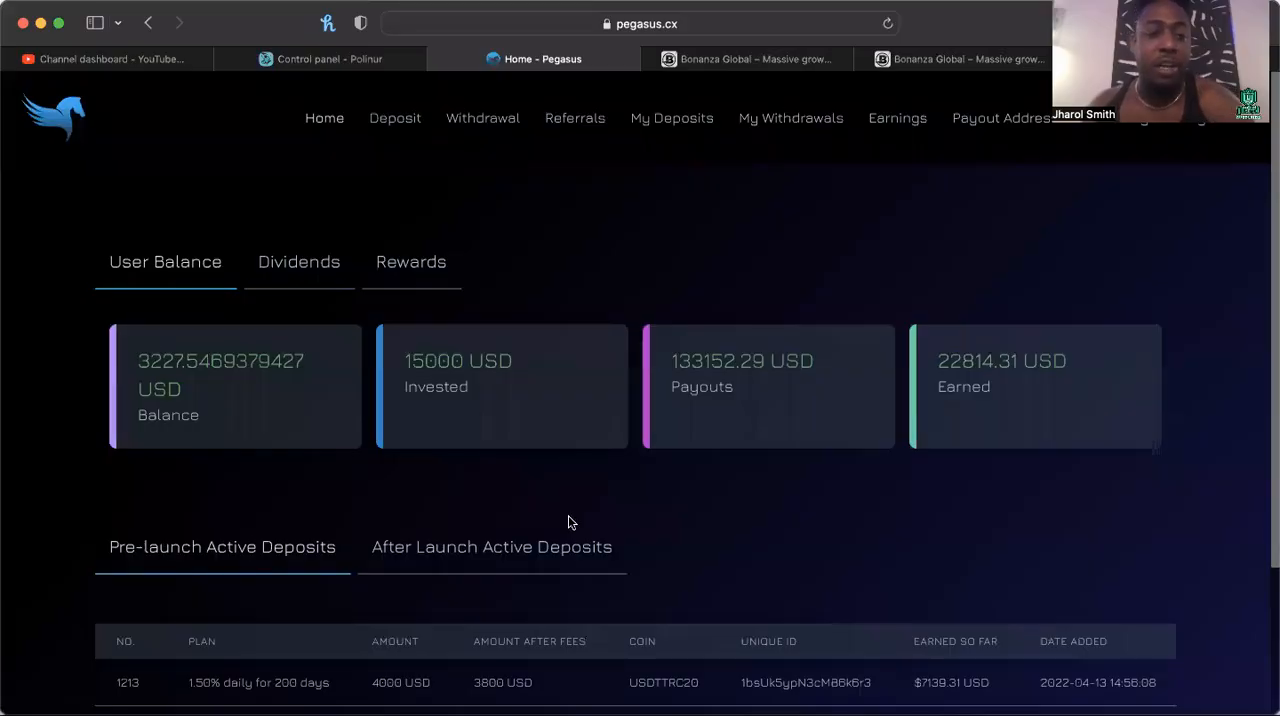
mouse_move(263, 335)
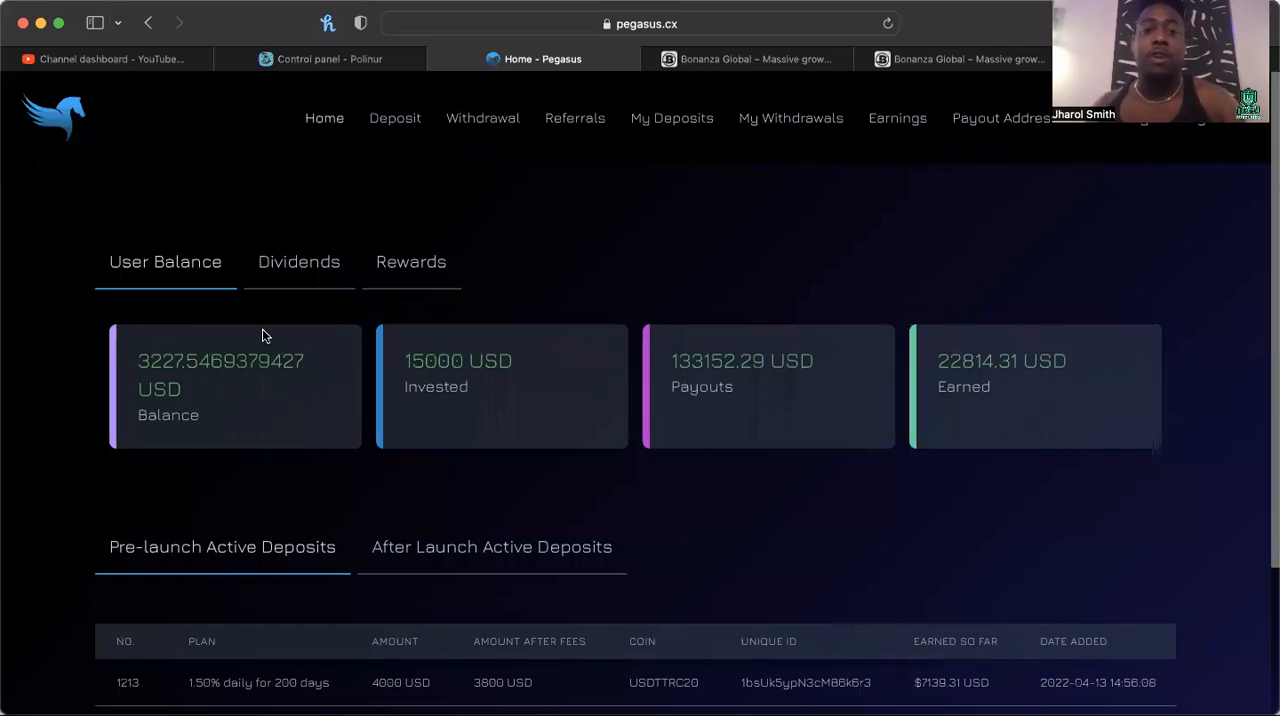
Submit a 500 USD withdrawal request to the Exodus address, which fails on network fee
left_click(298, 261)
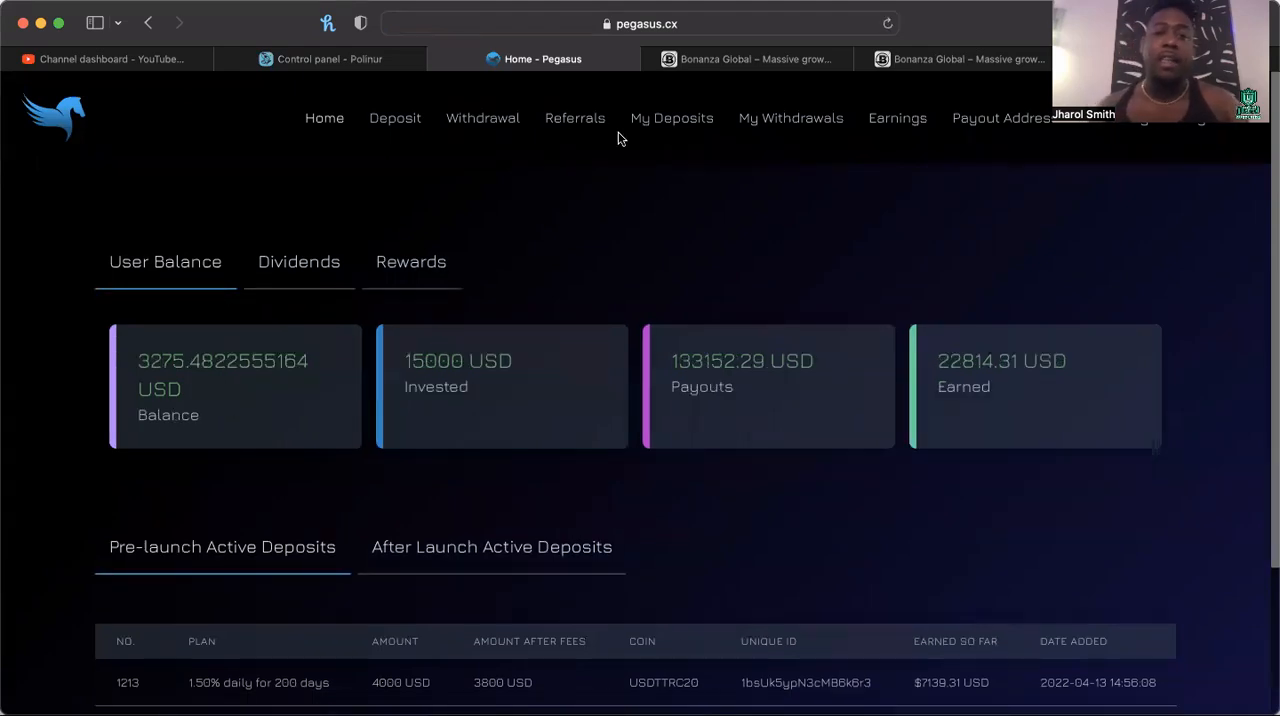
left_click(482, 118)
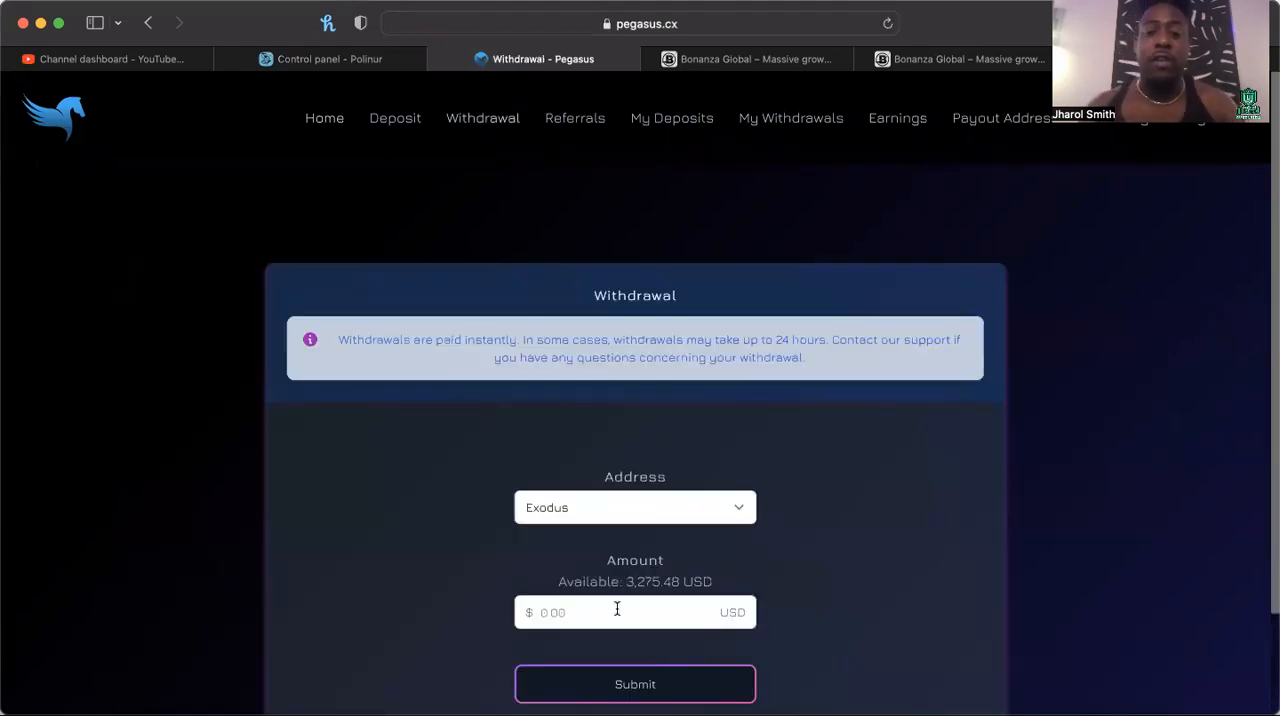
type("500")
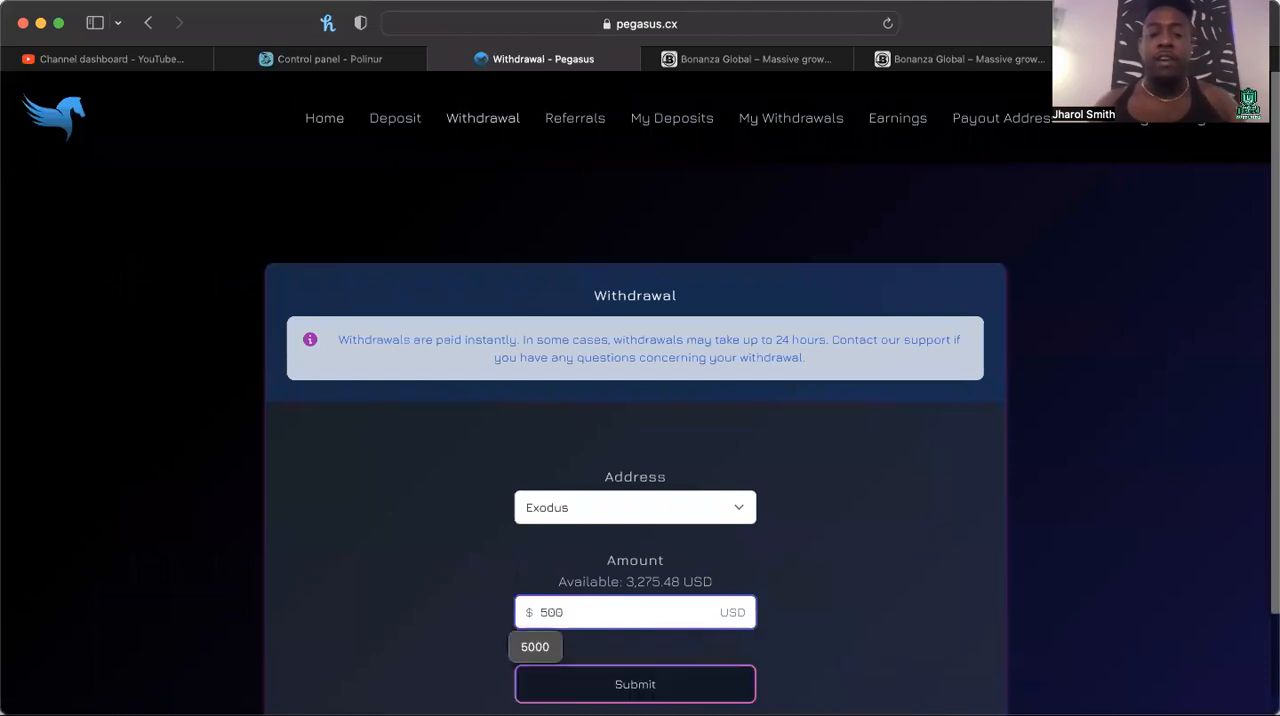
left_click(635, 684)
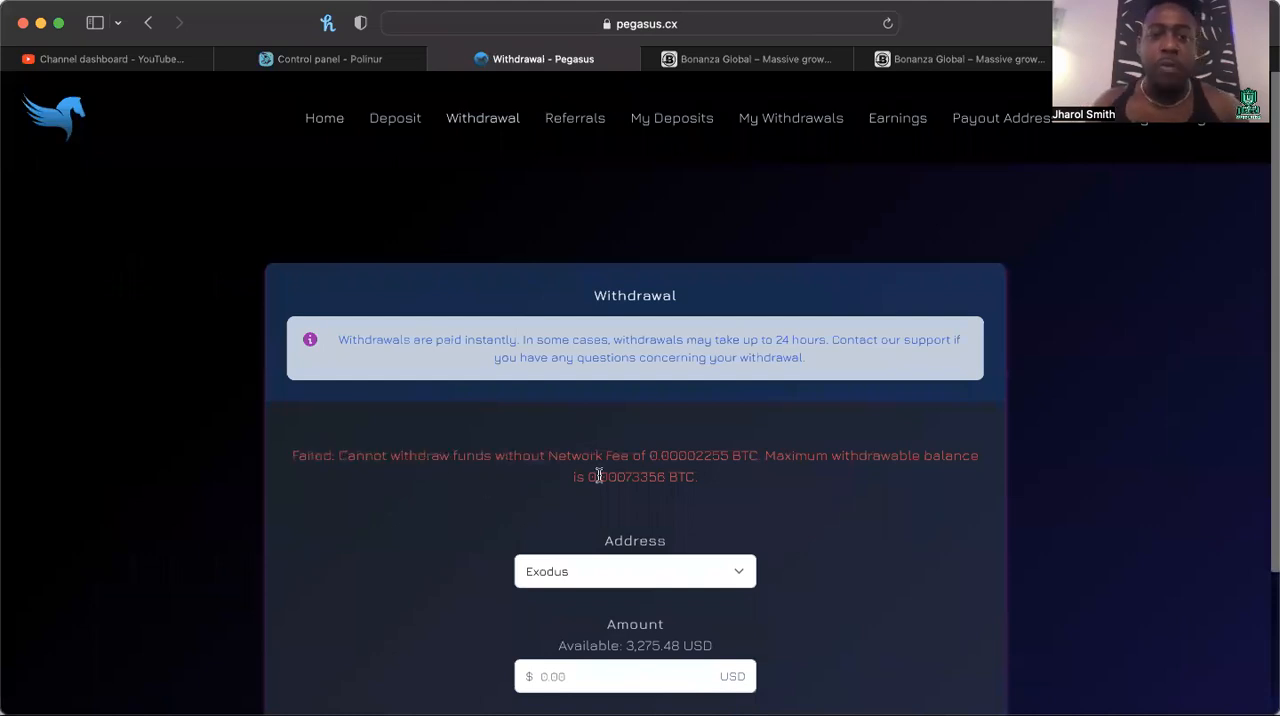
mouse_move(625, 491)
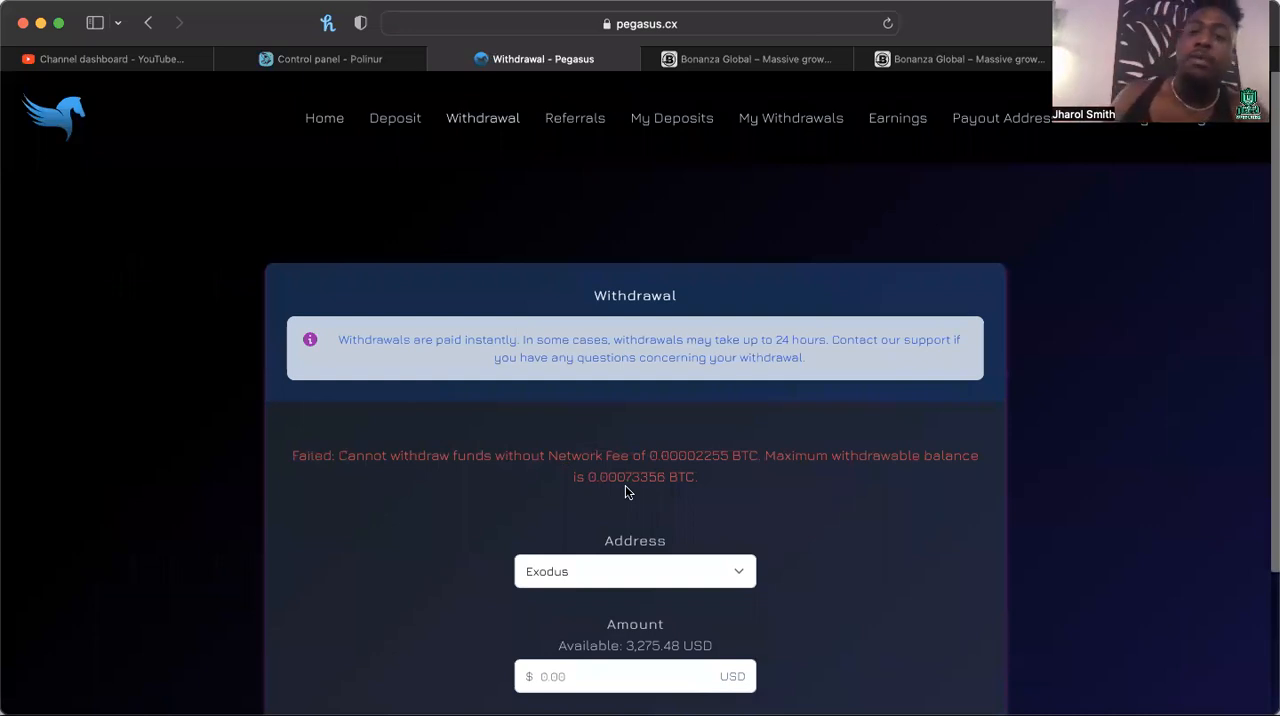
mouse_move(847, 520)
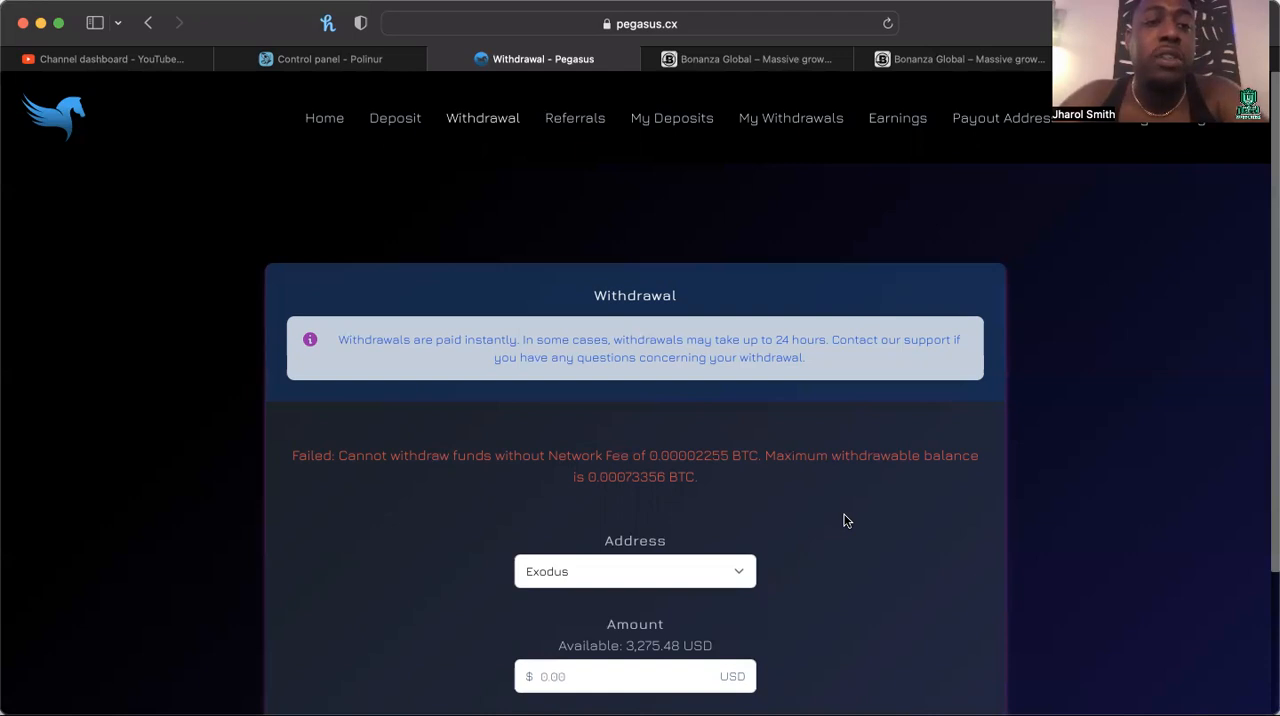
mouse_move(343, 119)
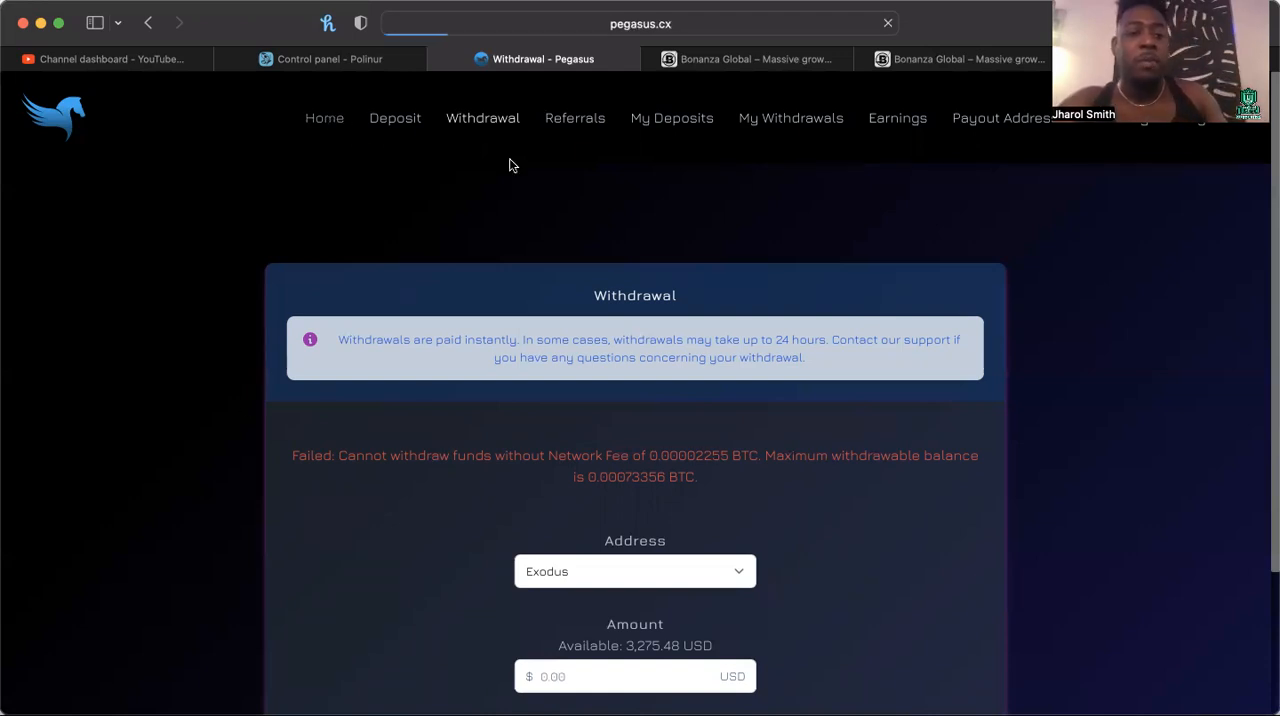
Return to the Pegasus home dashboard showing the roughly 3,275 USD balance and active deposits
left_click(324, 118)
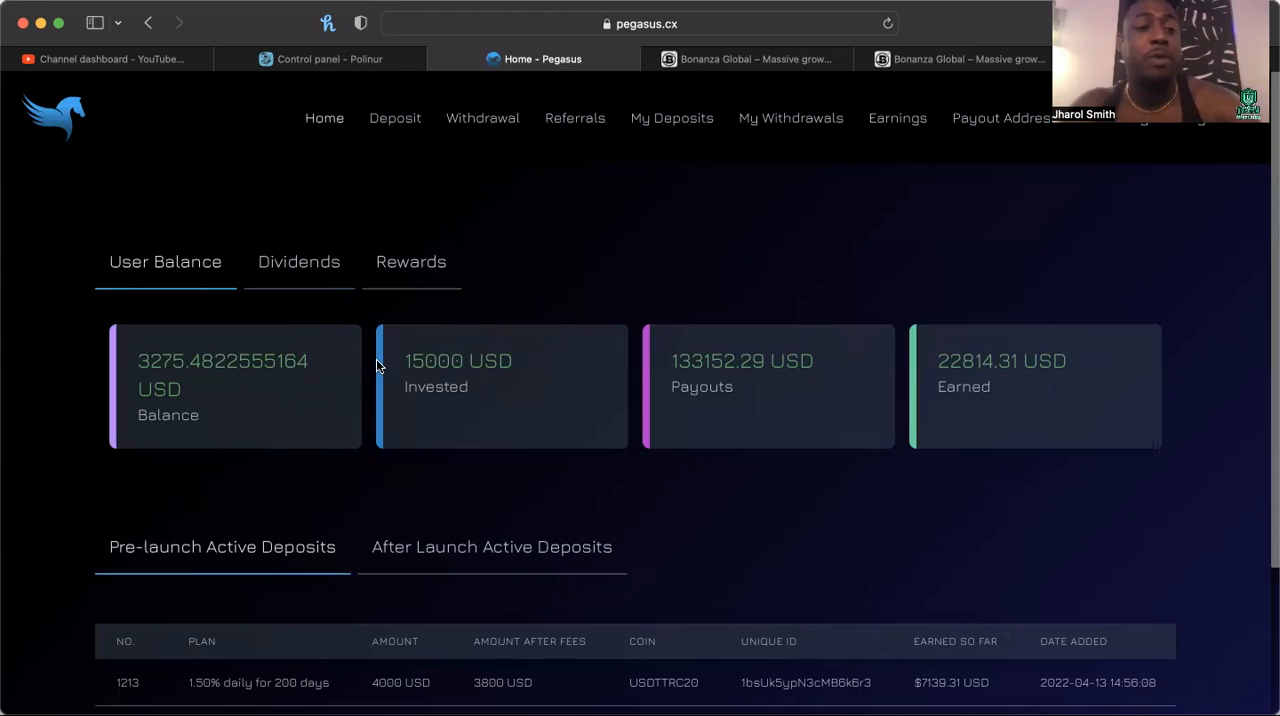
left_click(491, 547)
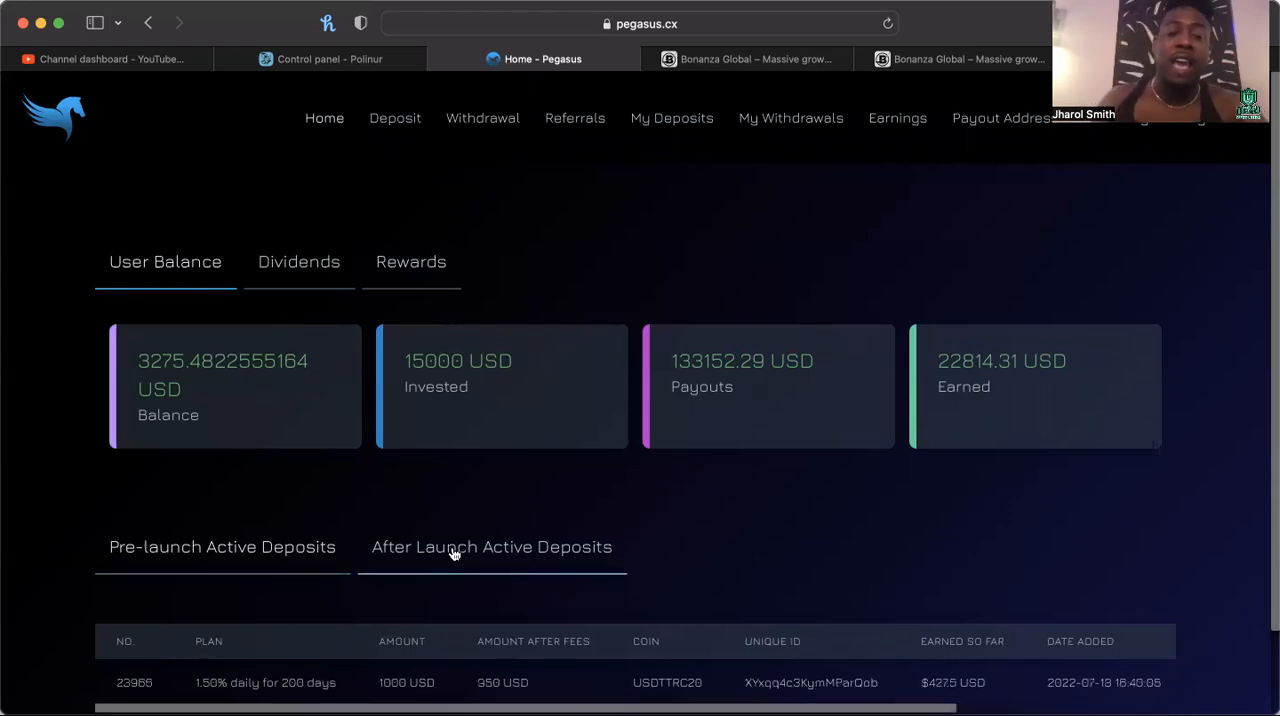
scroll("down", 3)
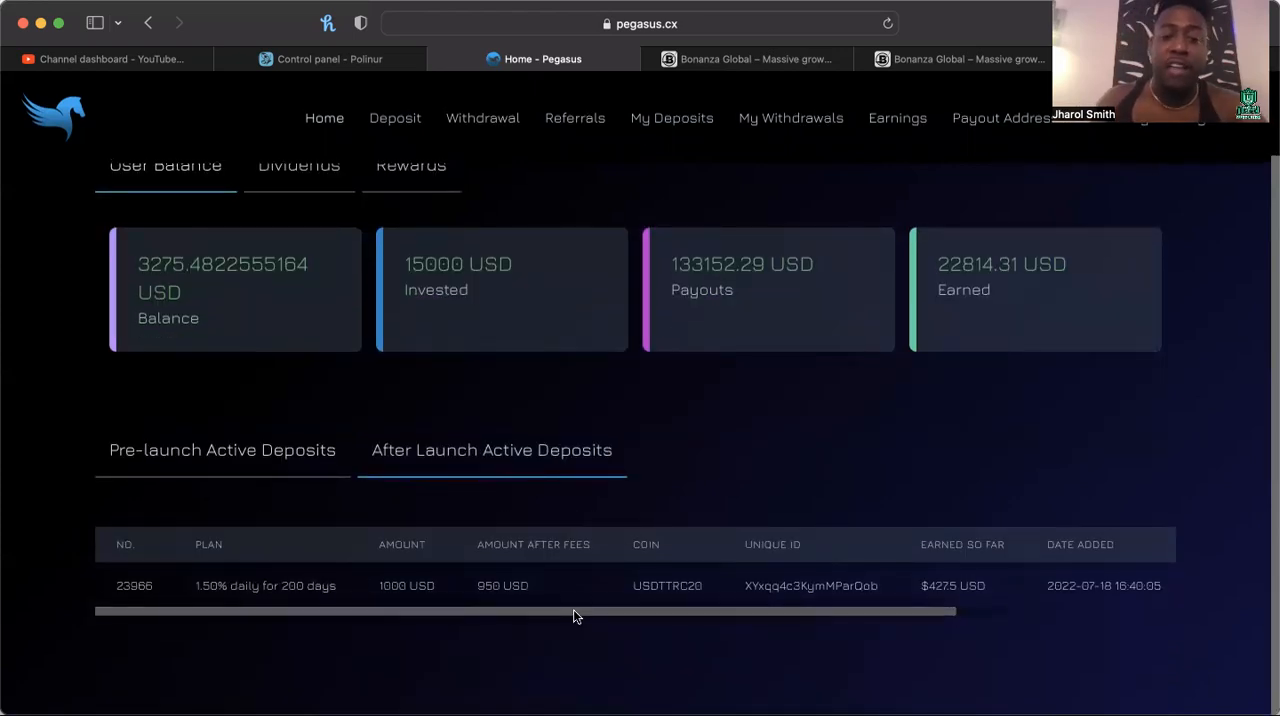
left_click(221, 450)
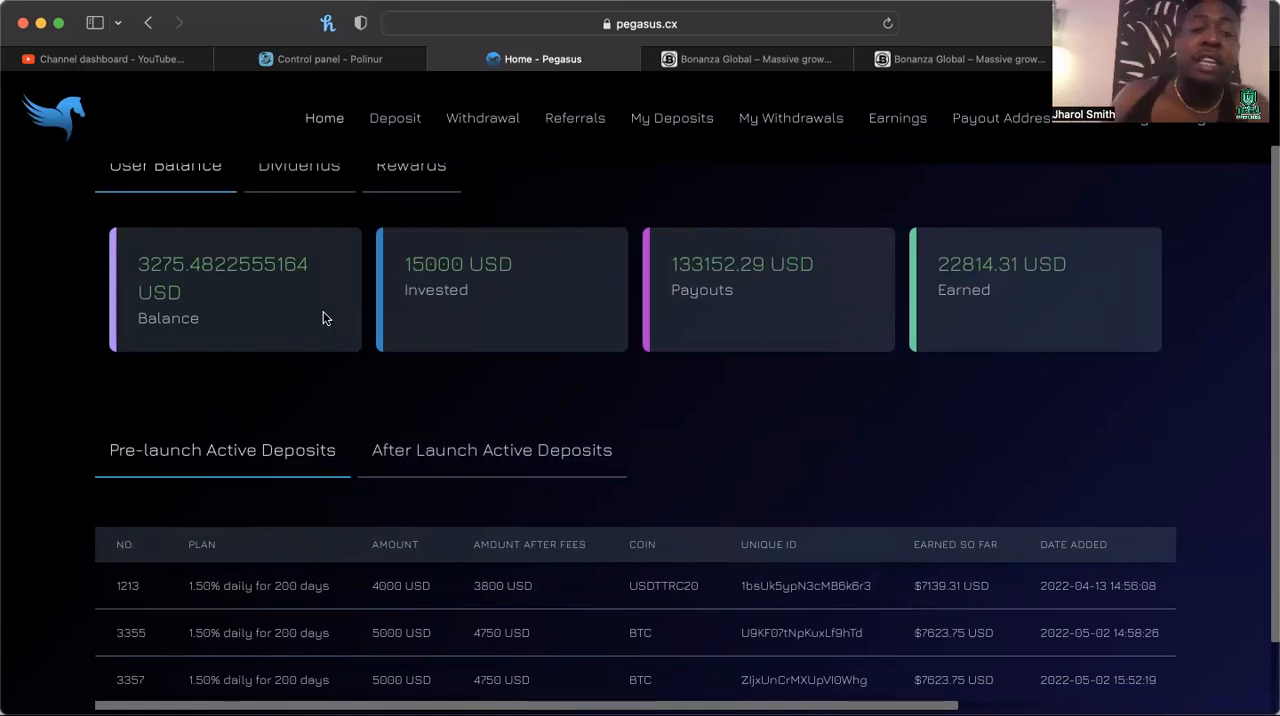
mouse_move(546, 406)
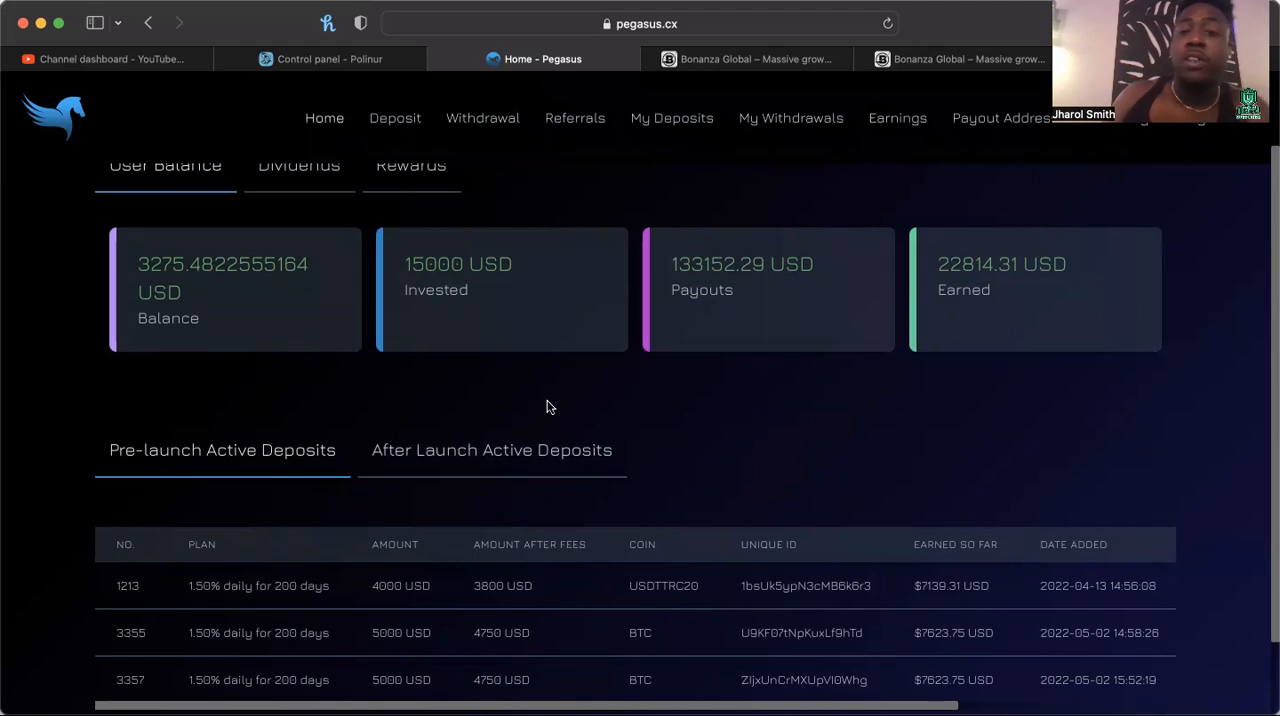
mouse_move(389, 243)
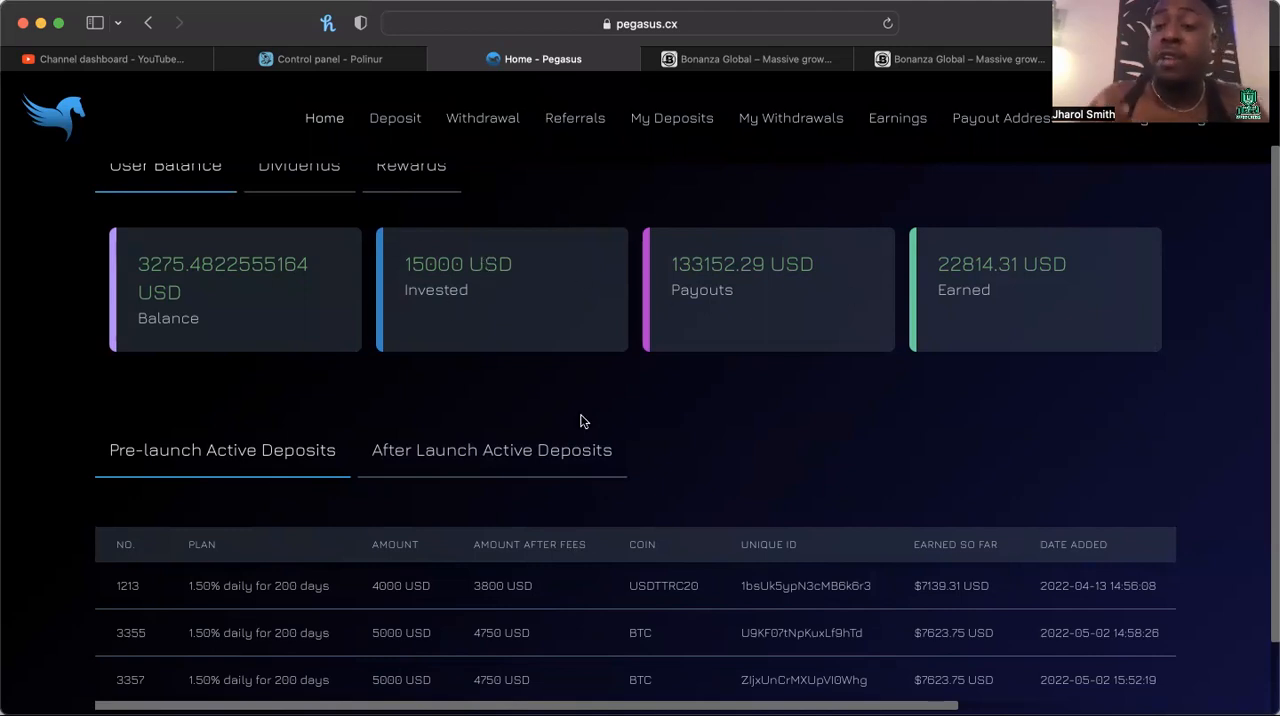
mouse_move(736, 508)
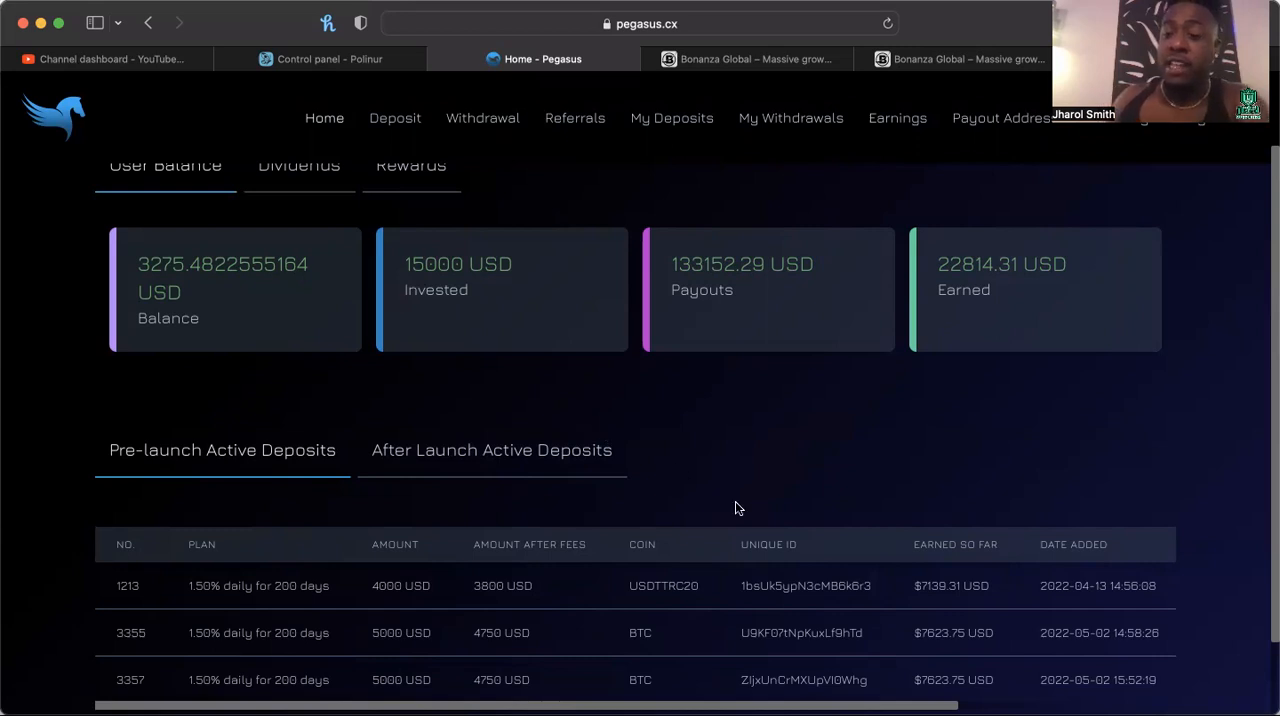